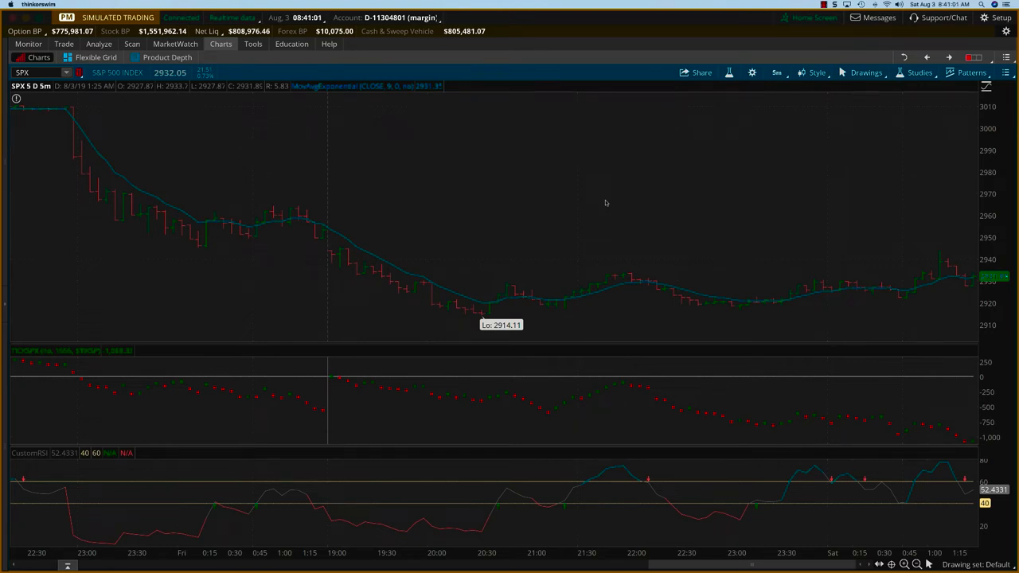
mouse_move(603, 203)
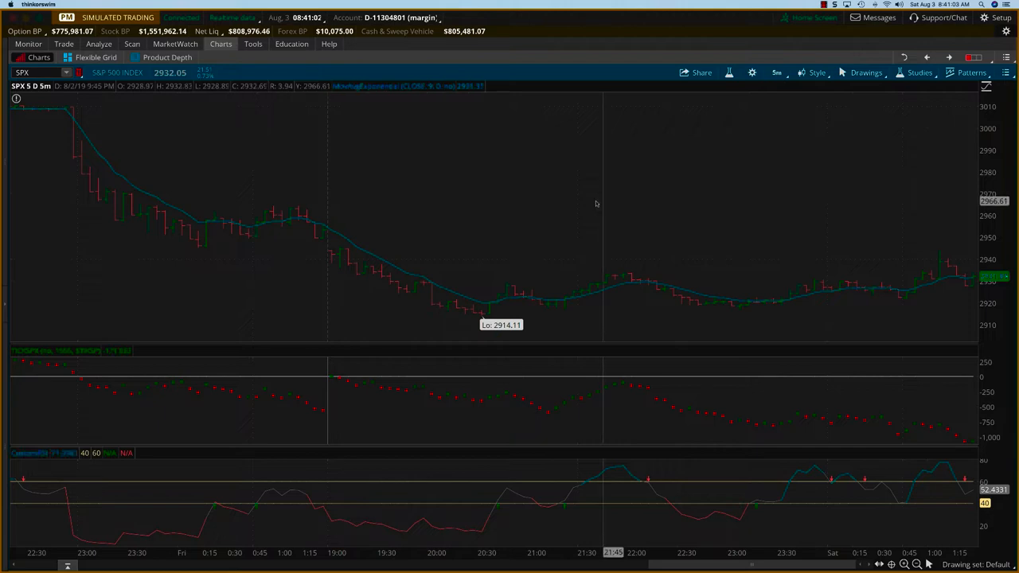
mouse_move(360, 247)
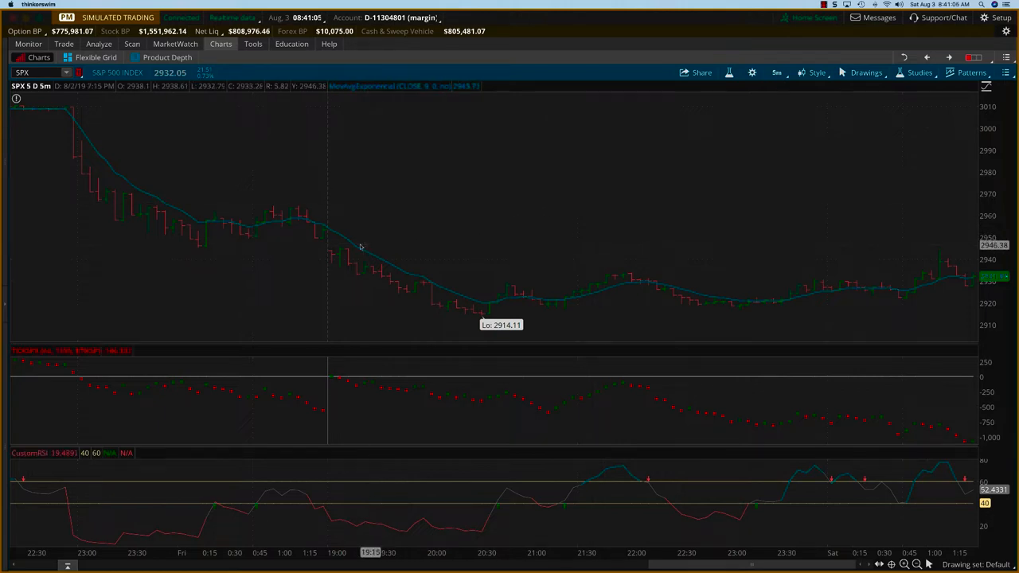
mouse_move(329, 253)
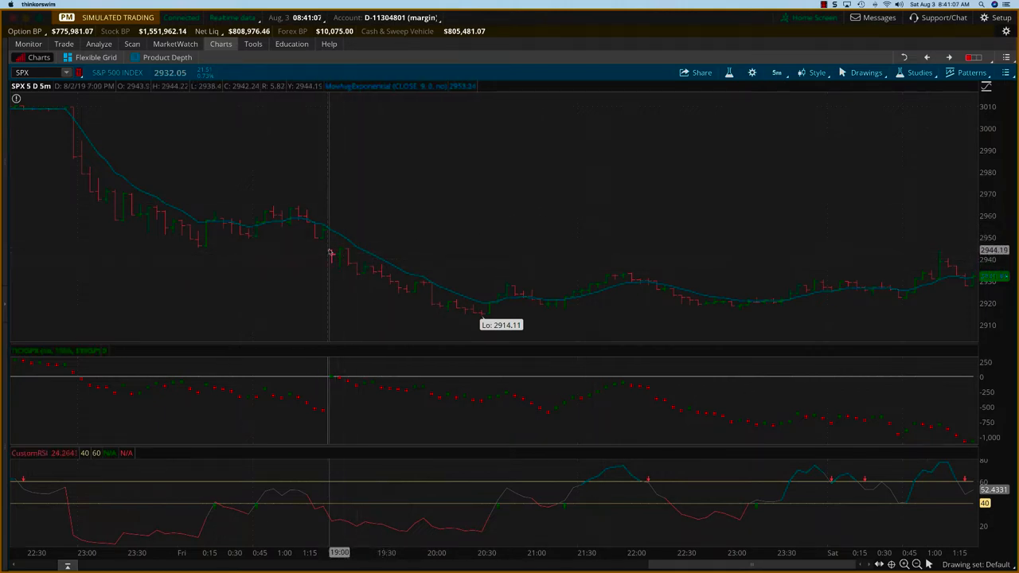
mouse_move(390, 275)
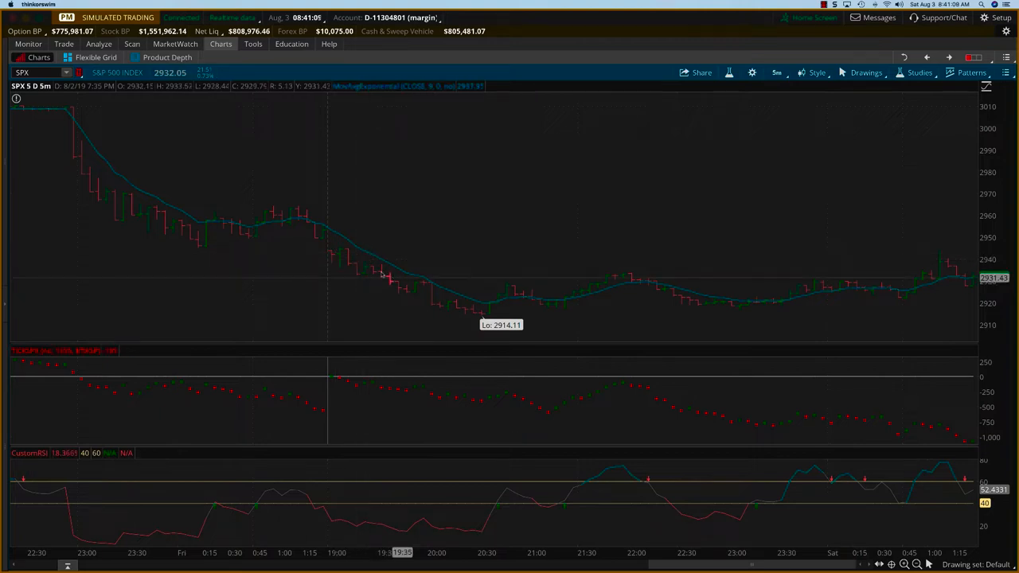
mouse_move(335, 348)
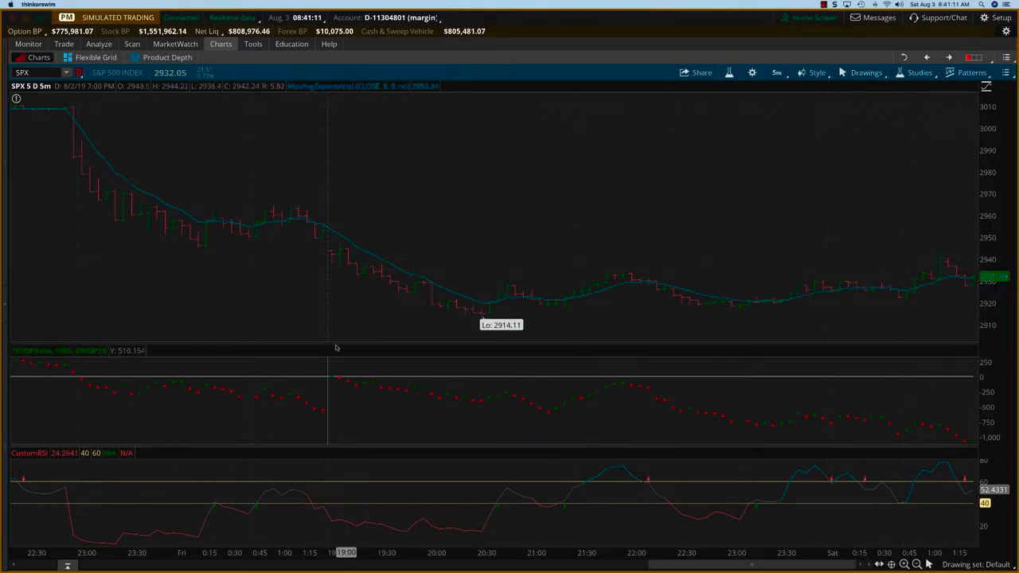
mouse_move(382, 274)
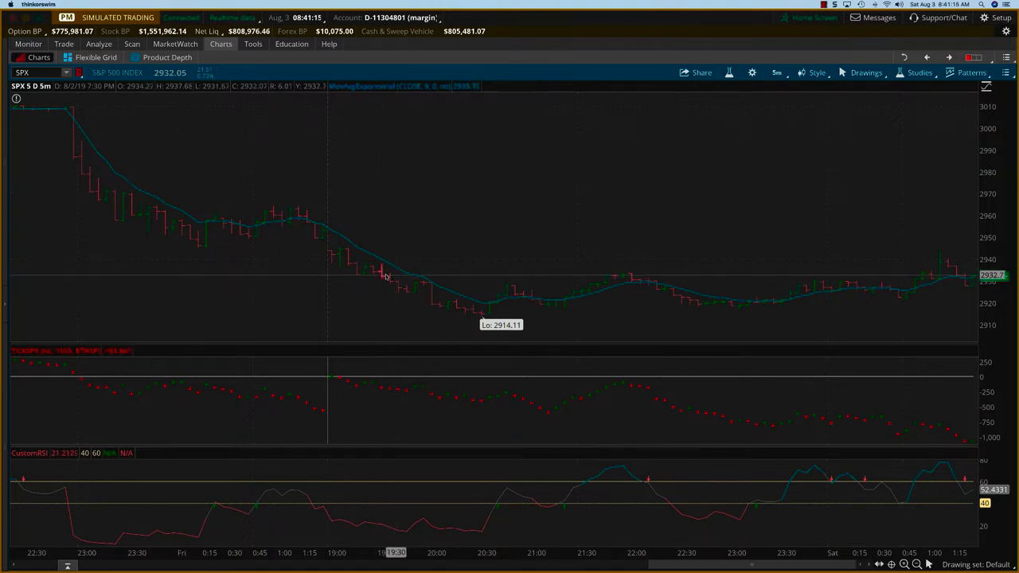
mouse_move(398, 277)
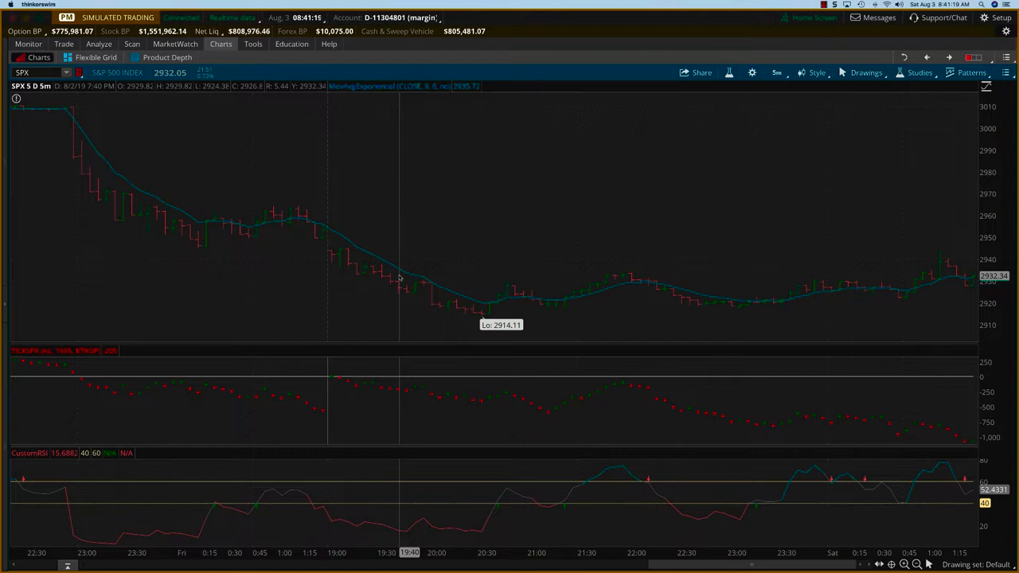
mouse_move(532, 298)
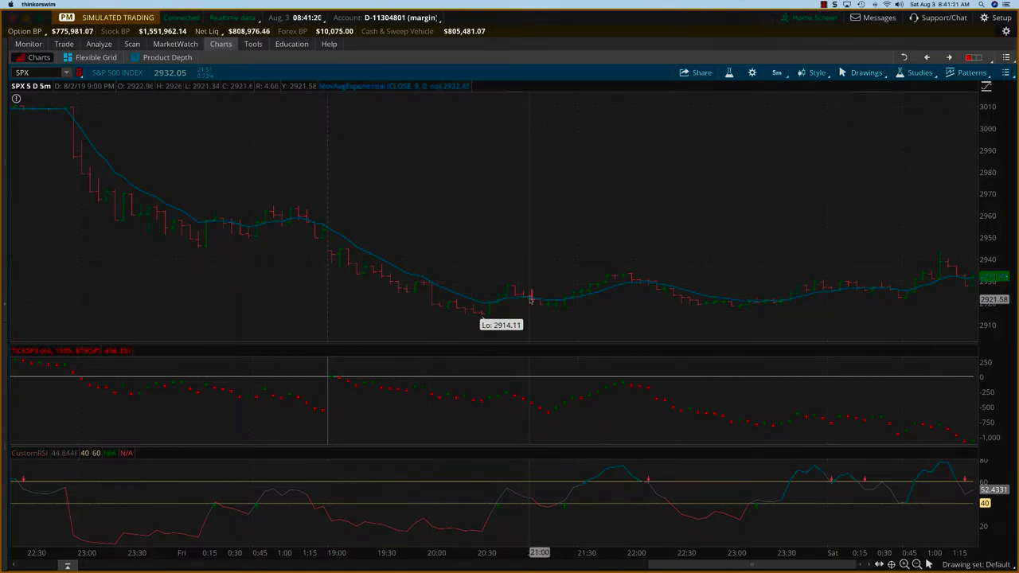
mouse_move(532, 301)
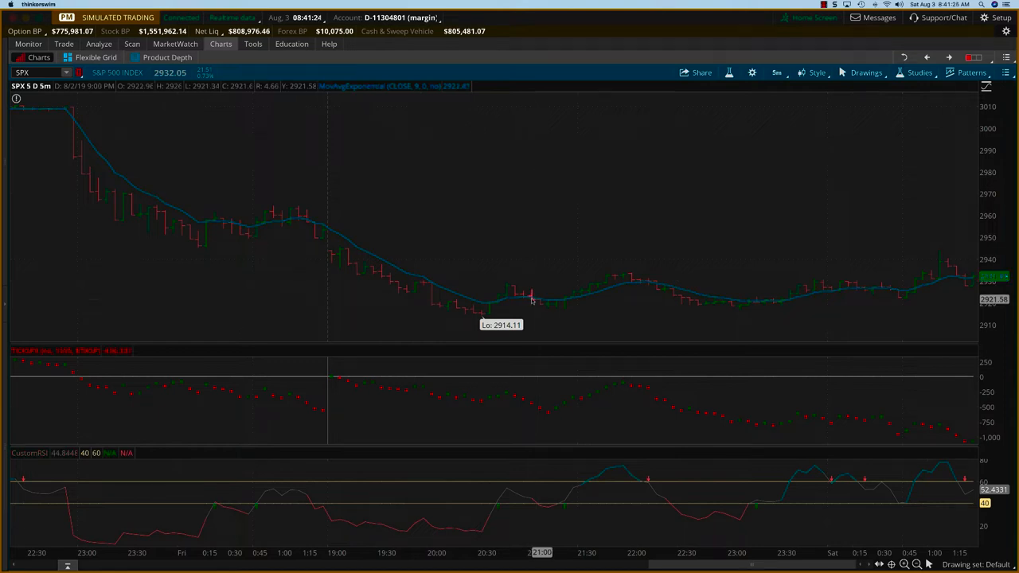
mouse_move(535, 305)
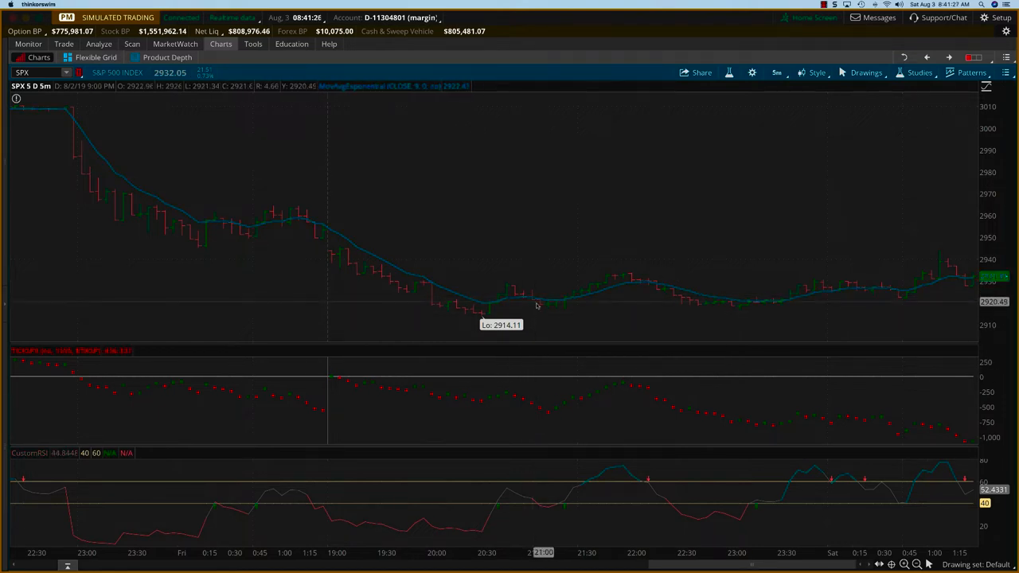
mouse_move(552, 305)
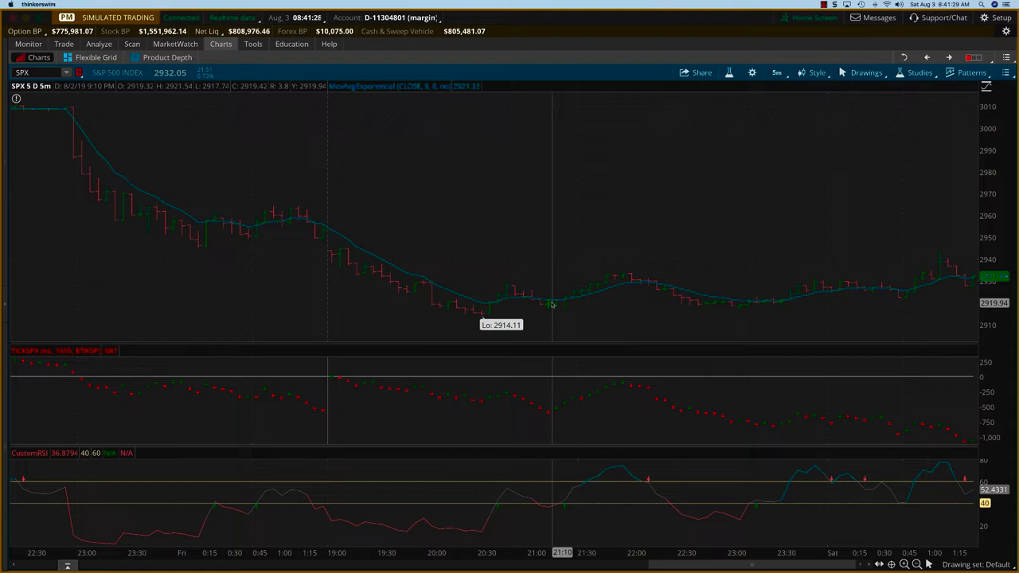
mouse_move(545, 303)
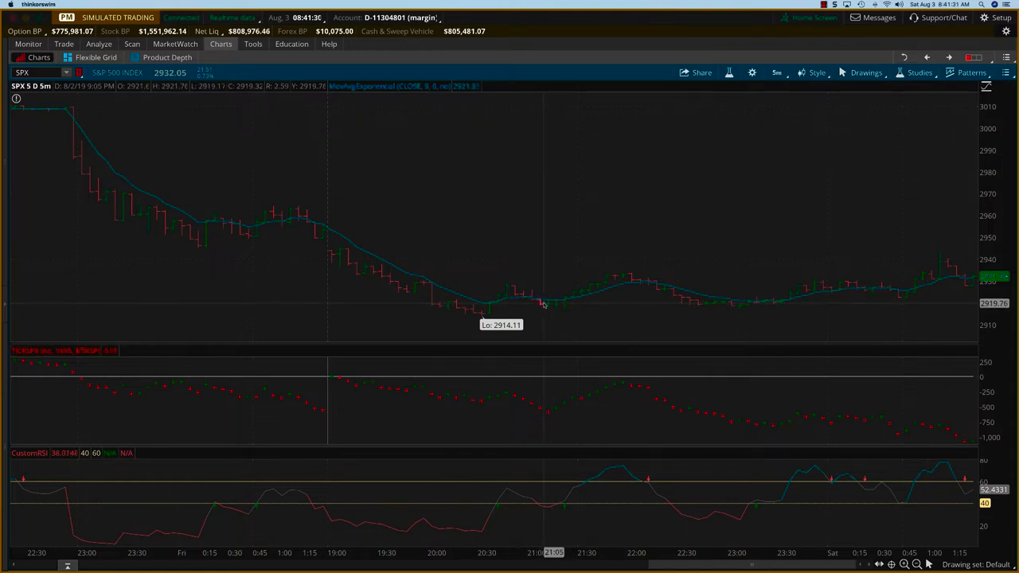
mouse_move(550, 303)
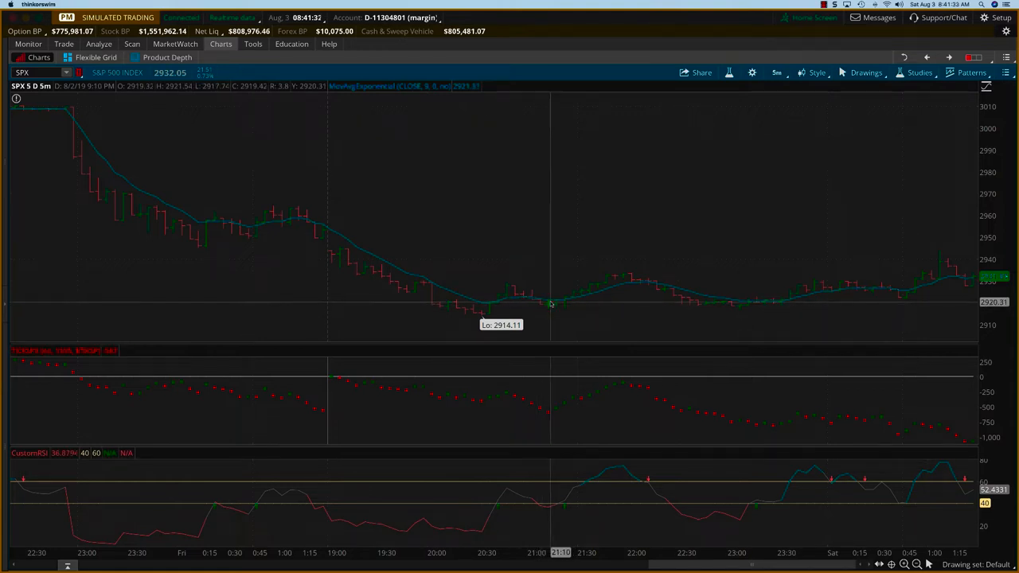
mouse_move(558, 309)
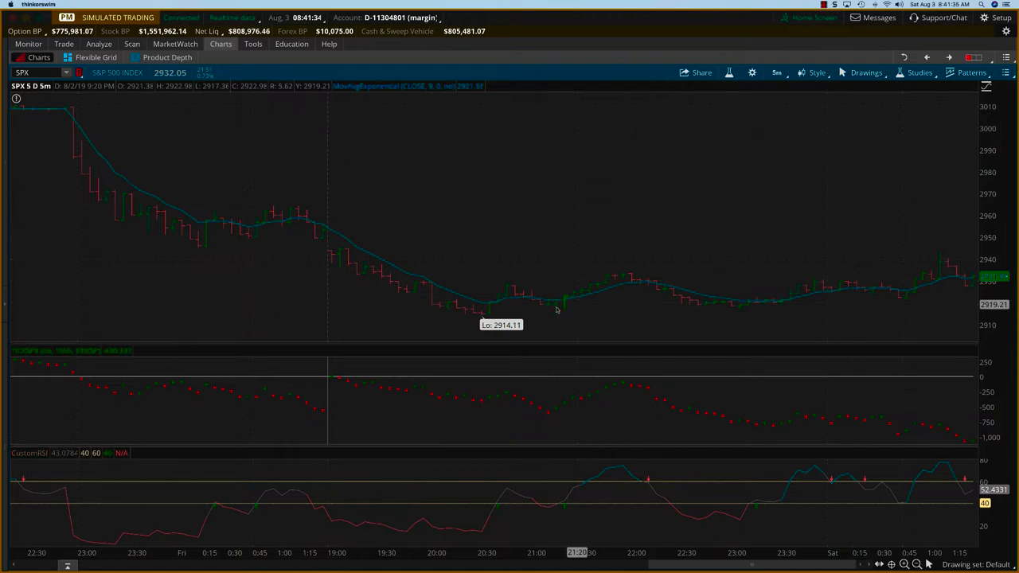
mouse_move(555, 390)
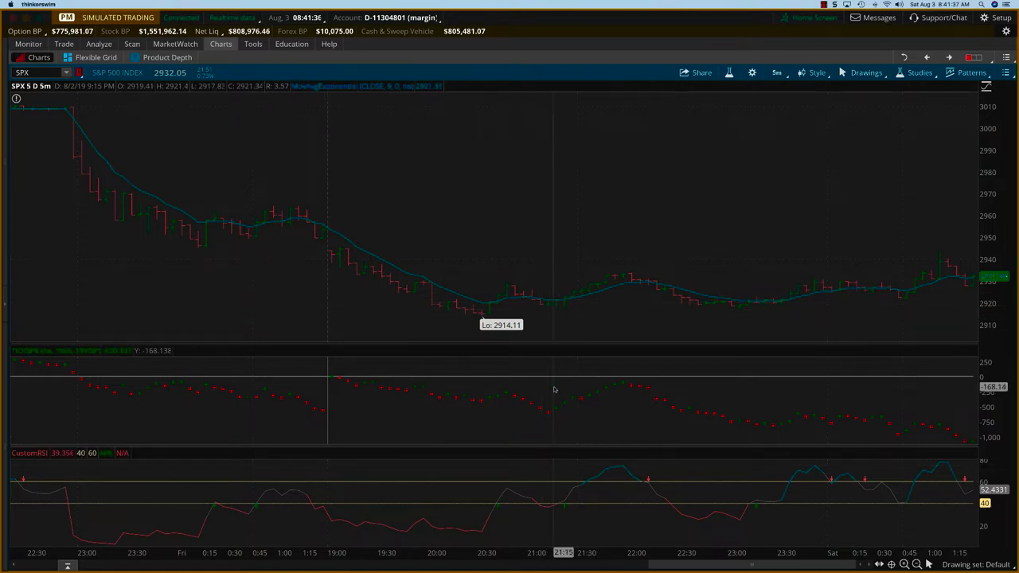
mouse_move(587, 403)
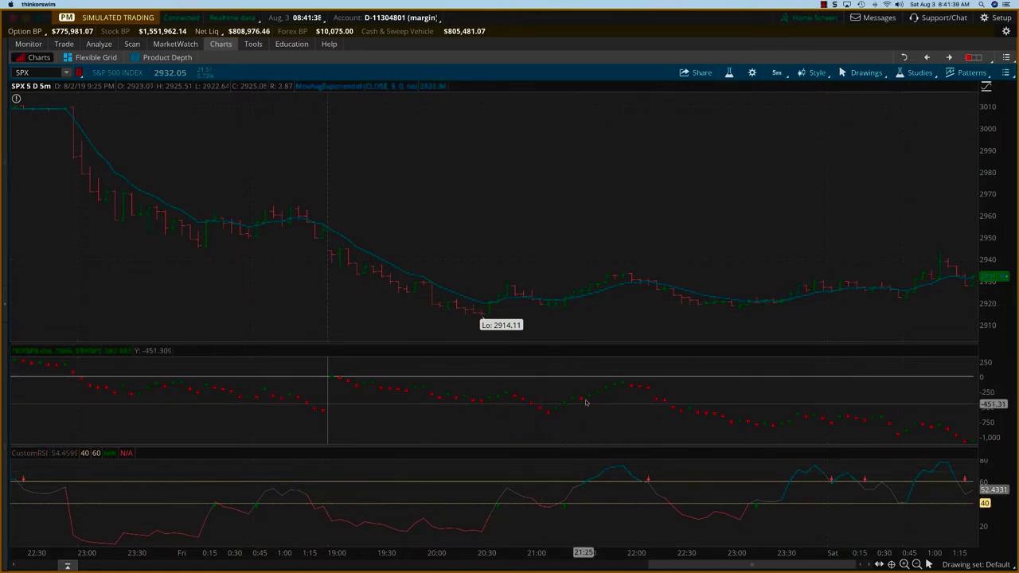
mouse_move(614, 291)
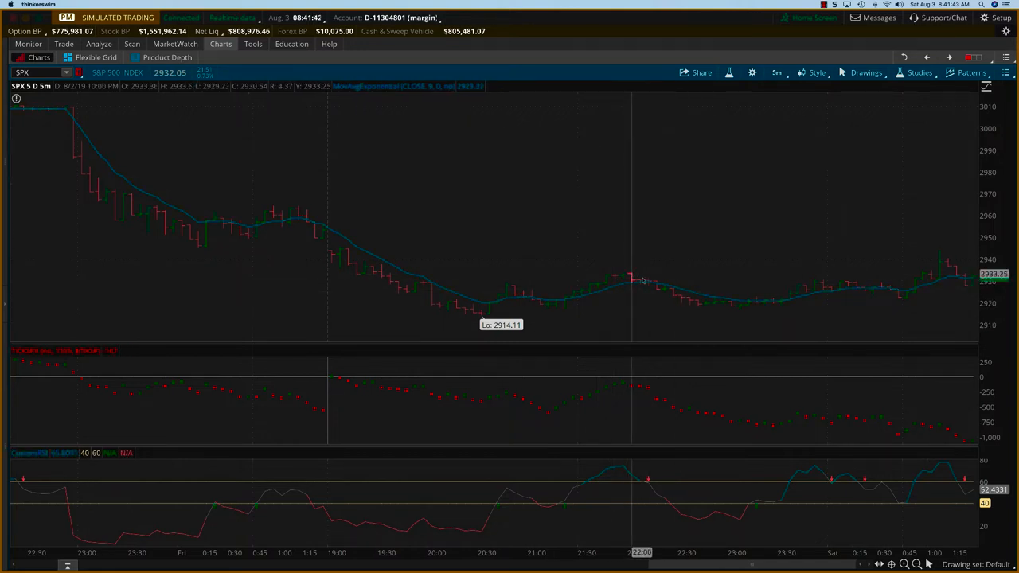
mouse_move(645, 285)
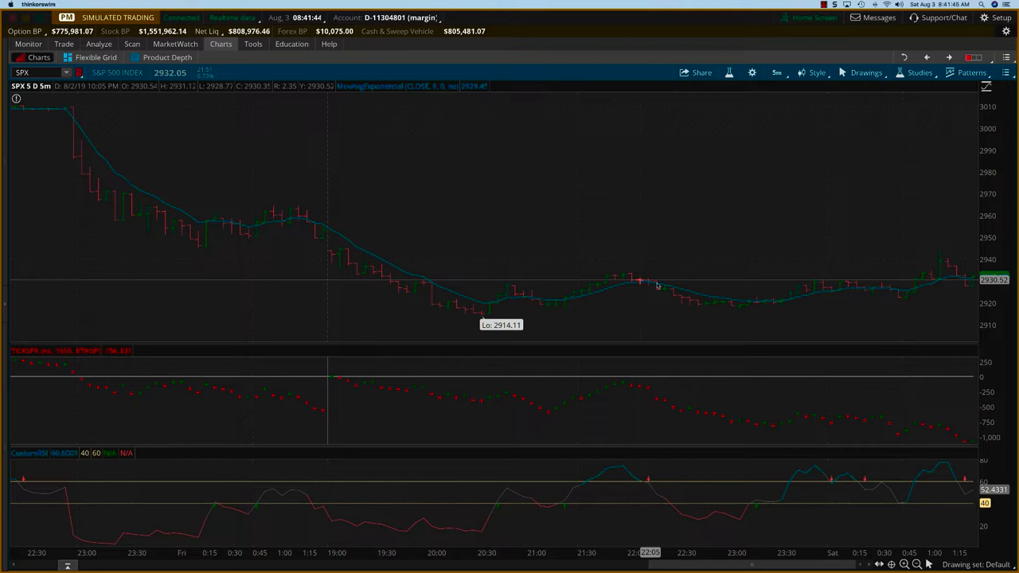
mouse_move(653, 376)
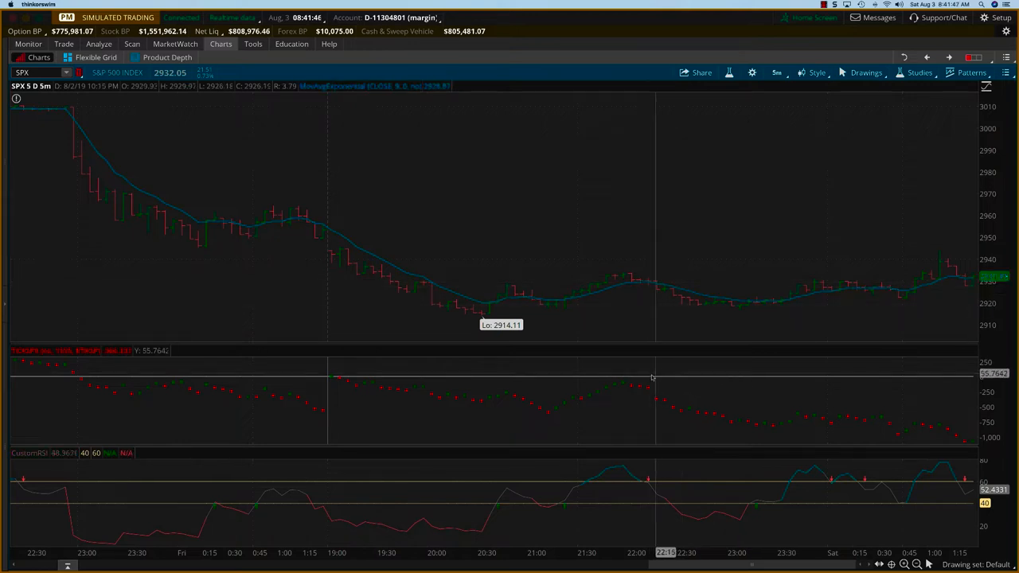
mouse_move(661, 409)
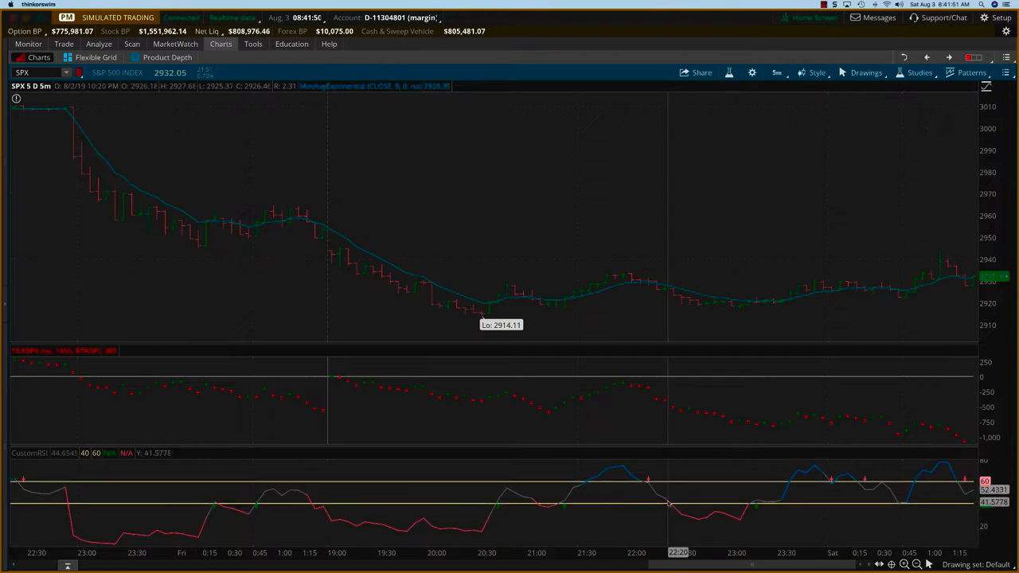
mouse_move(667, 292)
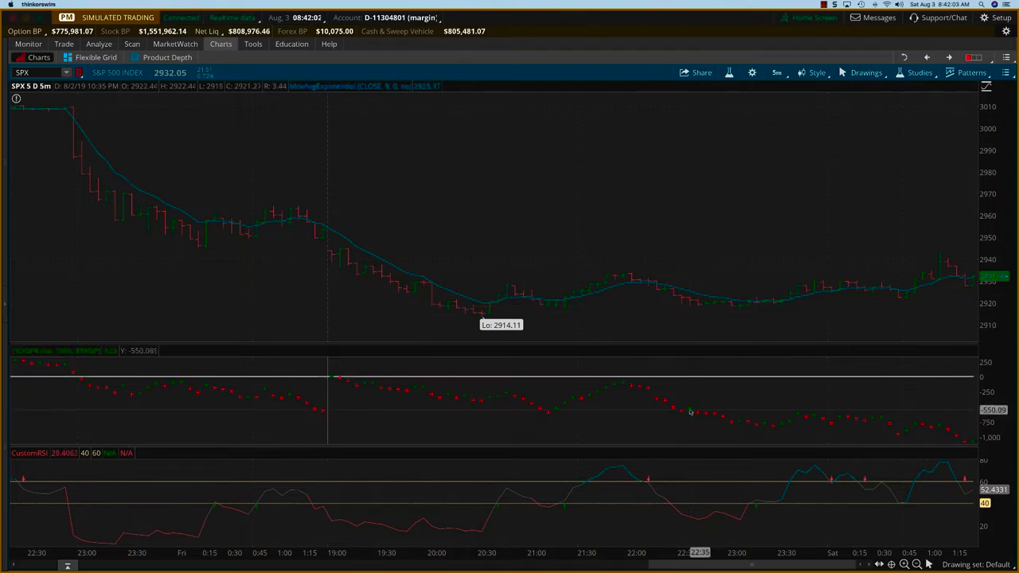
mouse_move(700, 508)
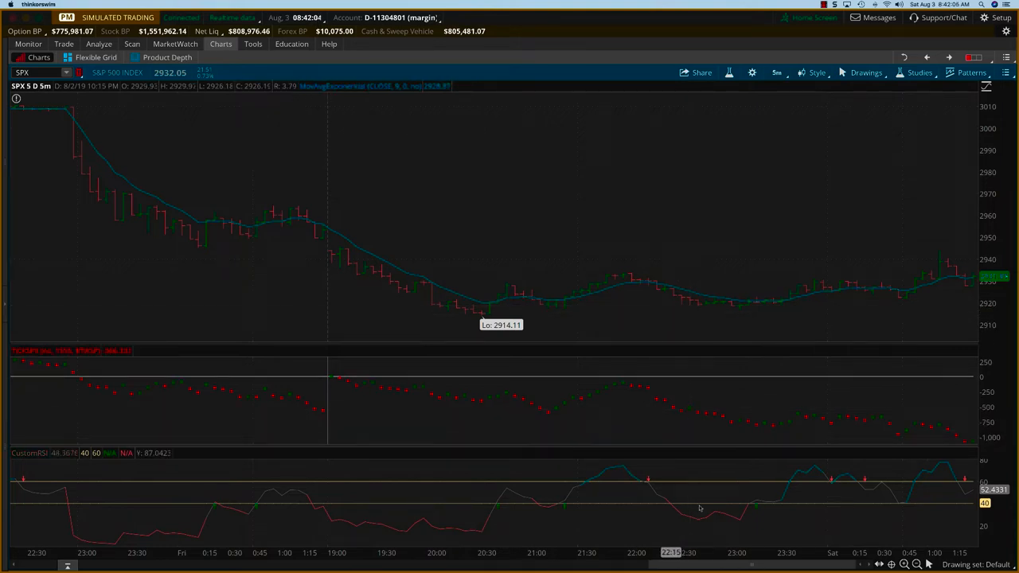
mouse_move(755, 434)
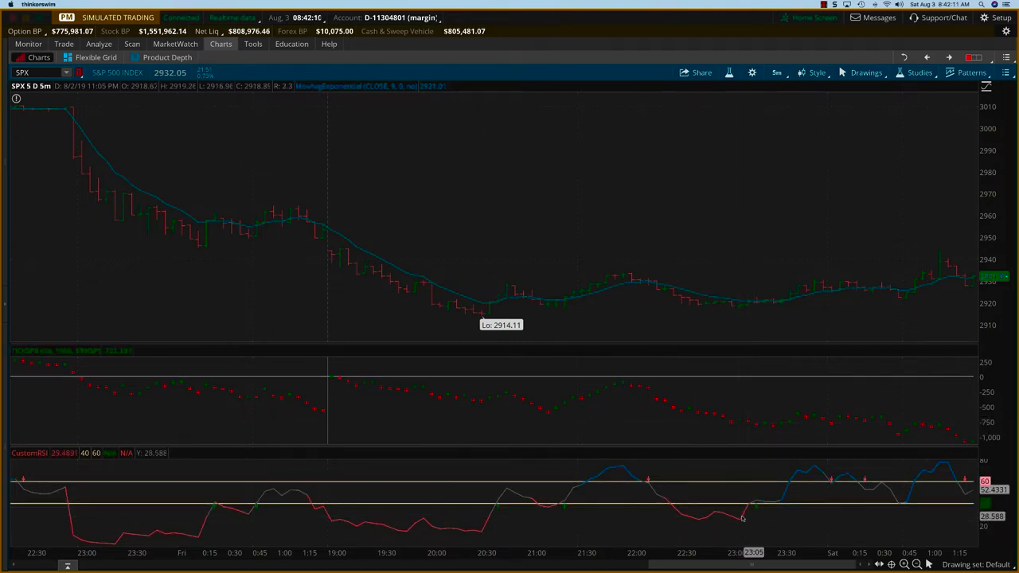
mouse_move(749, 507)
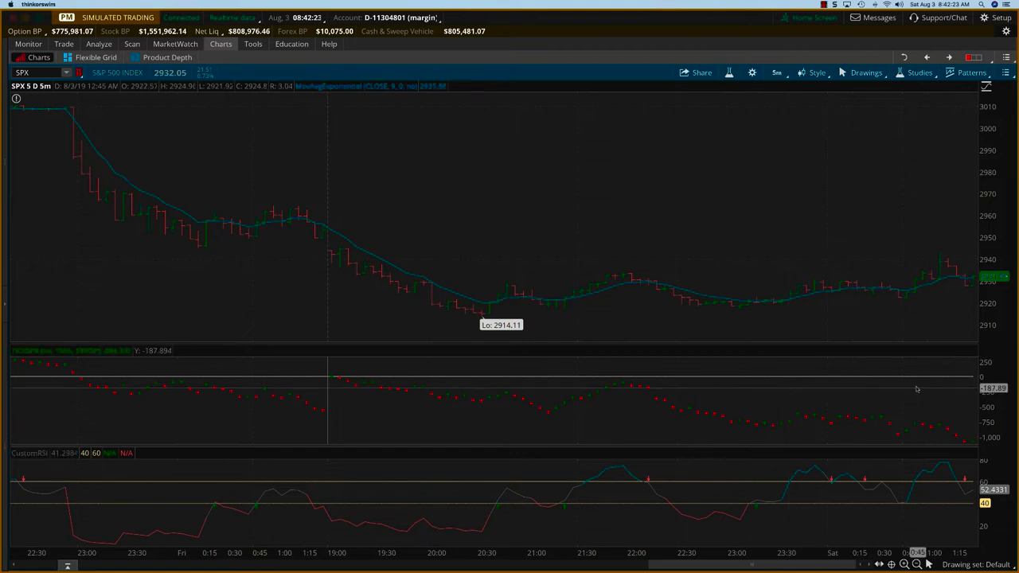
mouse_move(595, 304)
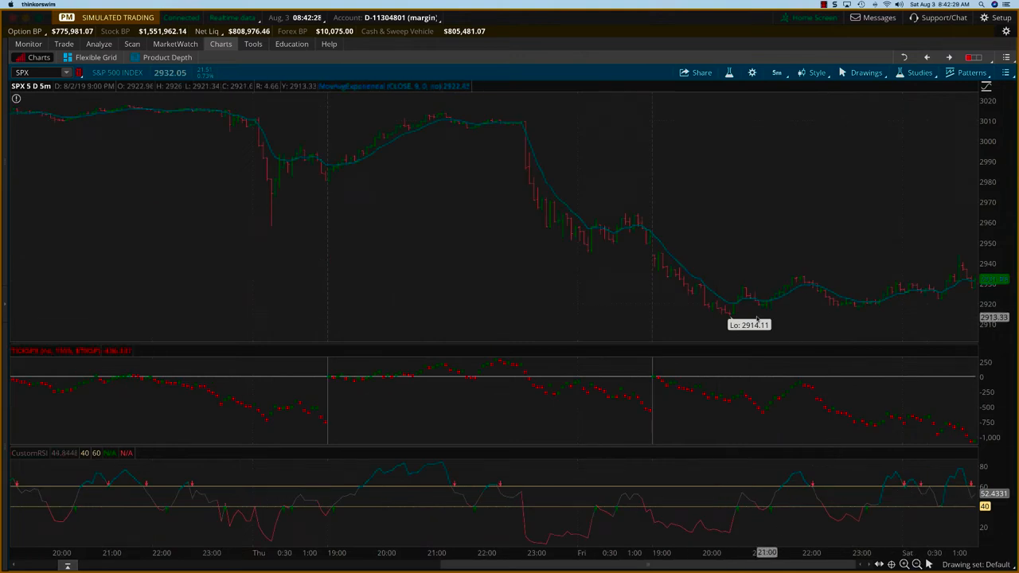
mouse_move(653, 254)
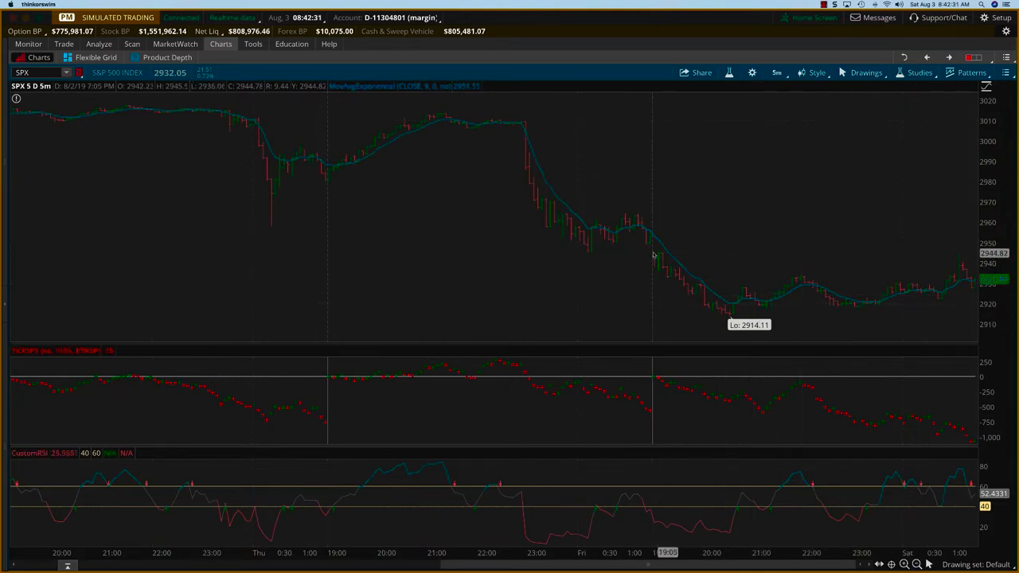
mouse_move(942, 306)
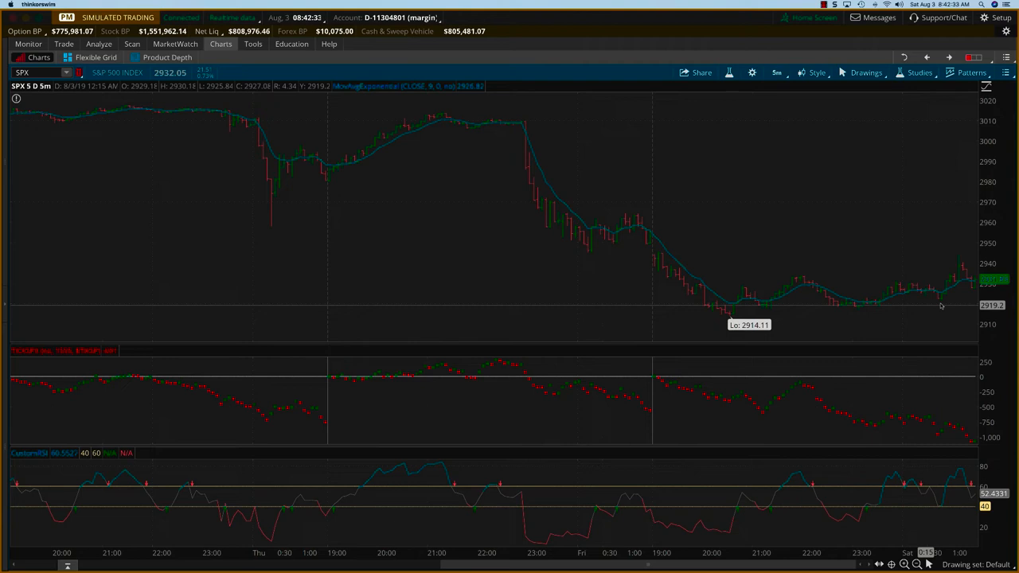
mouse_move(923, 464)
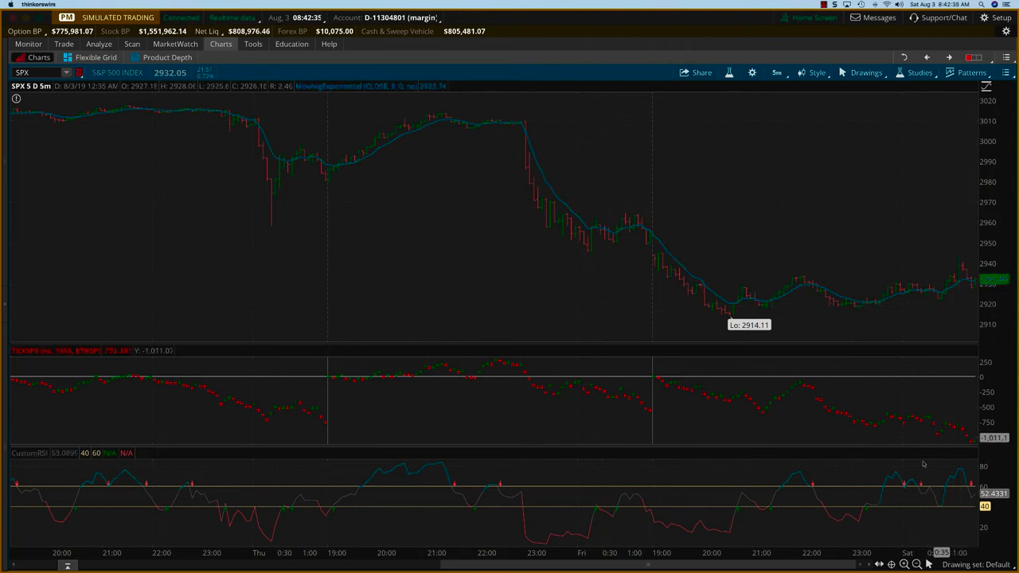
mouse_move(812, 478)
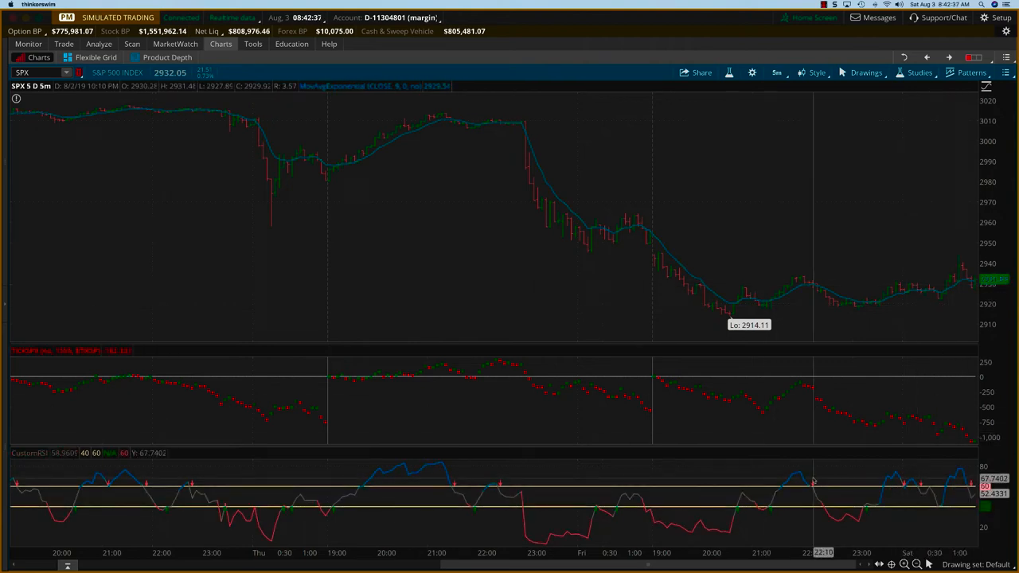
mouse_move(765, 412)
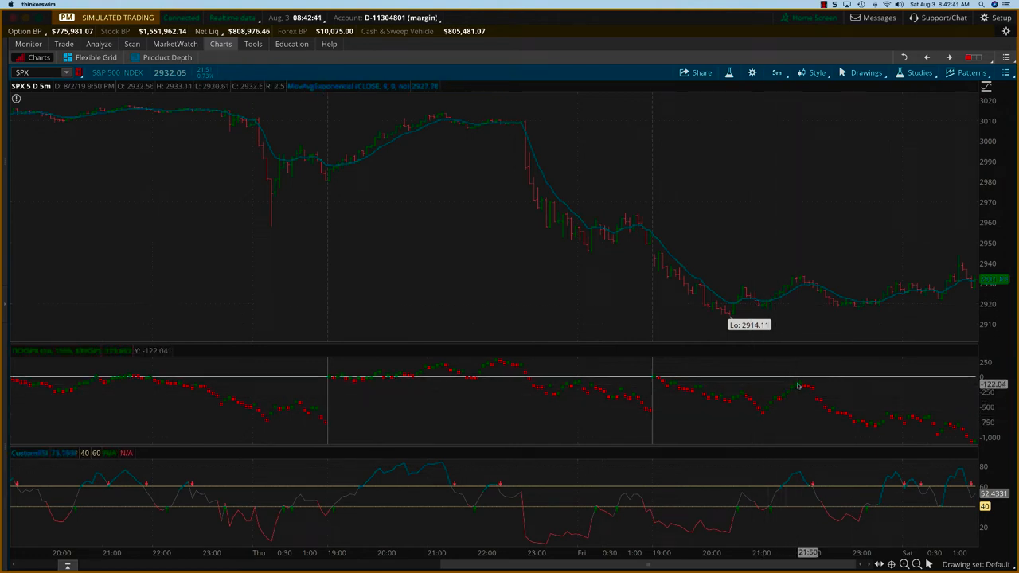
mouse_move(771, 305)
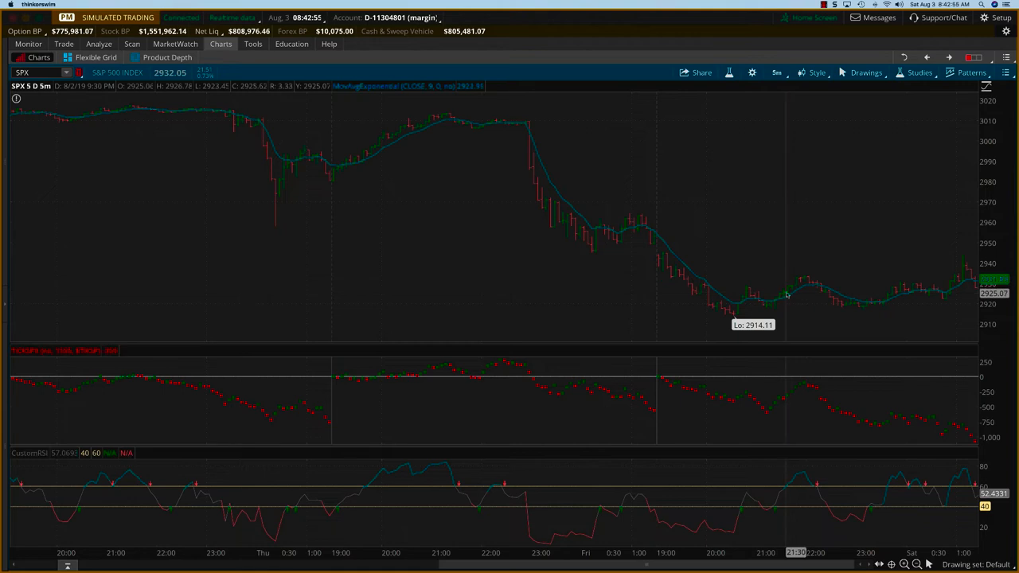
mouse_move(792, 289)
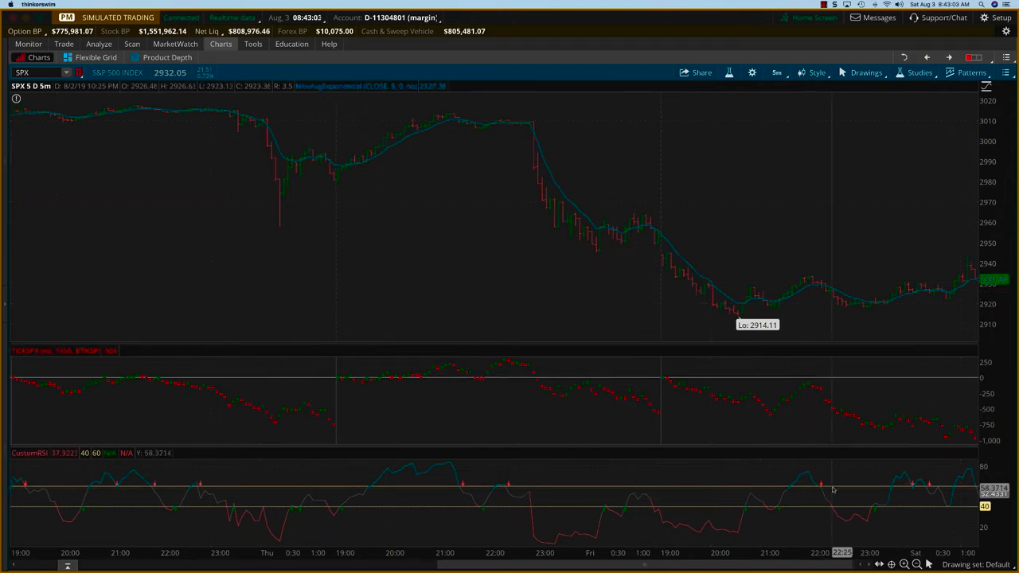
mouse_move(819, 282)
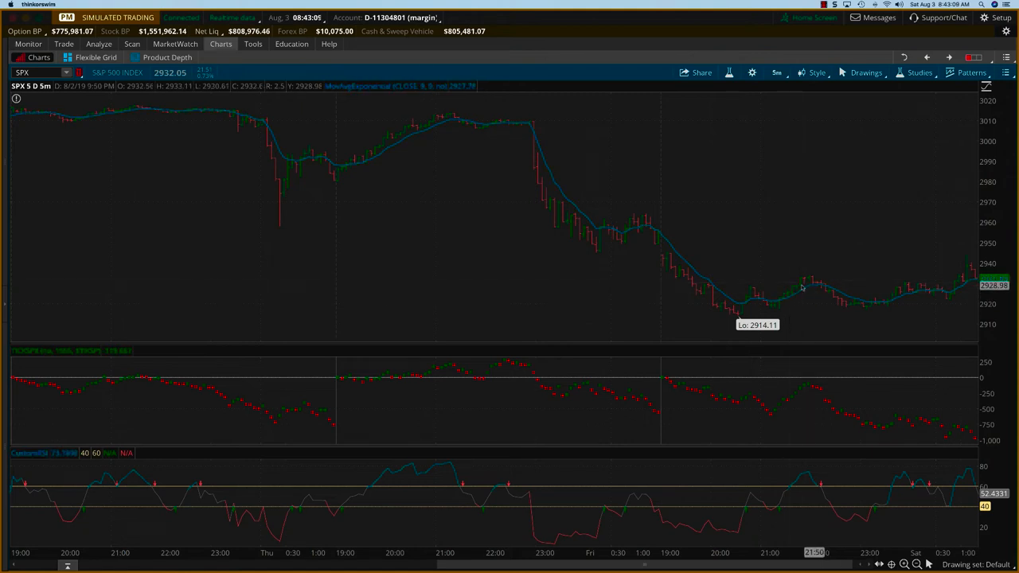
mouse_move(690, 282)
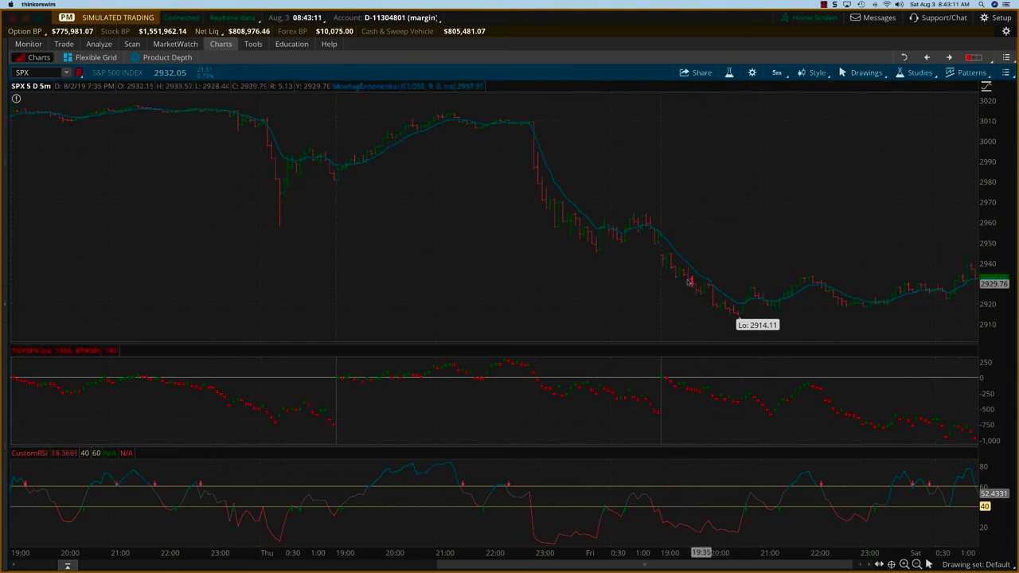
mouse_move(762, 375)
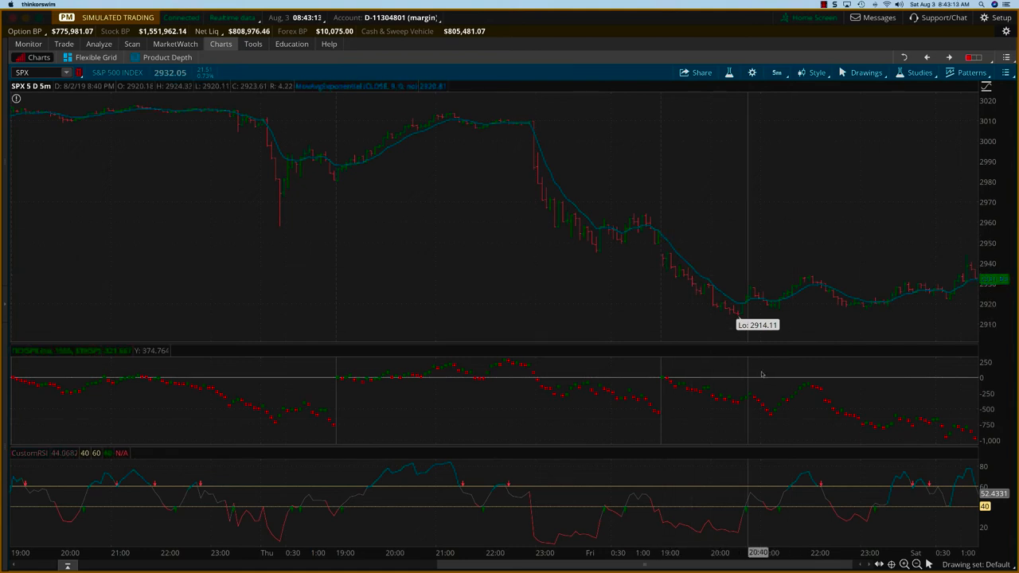
mouse_move(792, 279)
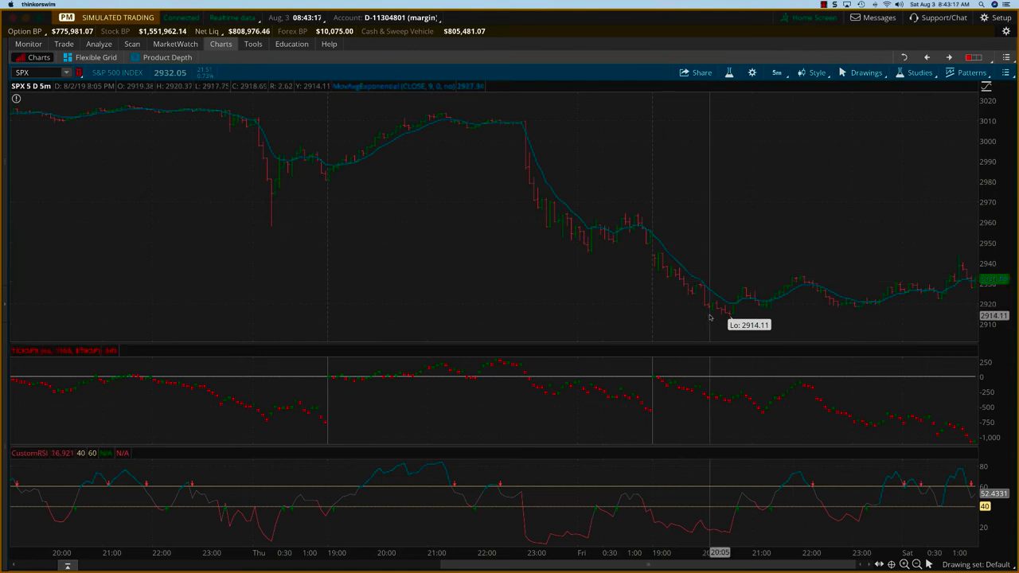
mouse_move(781, 317)
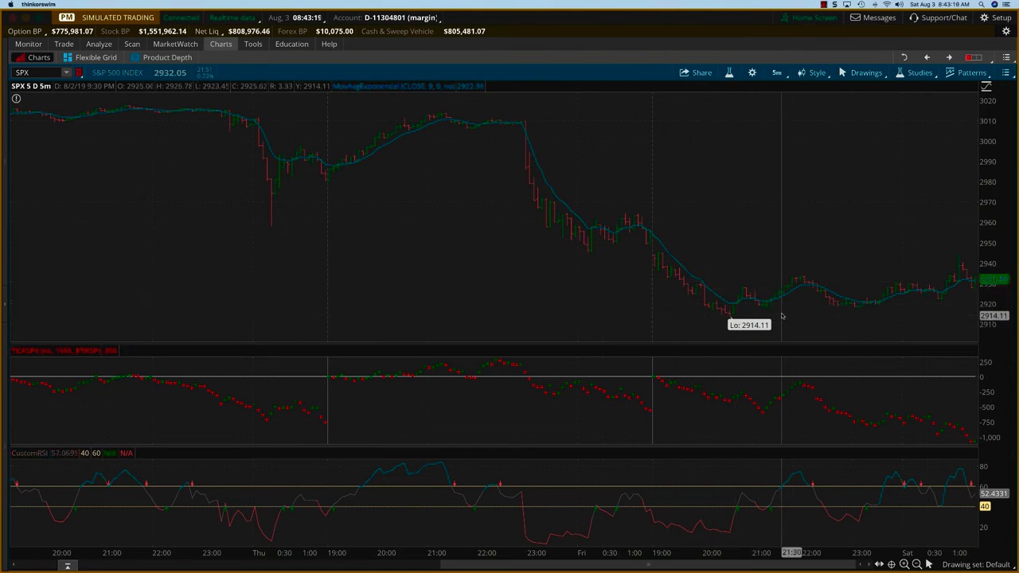
mouse_move(779, 295)
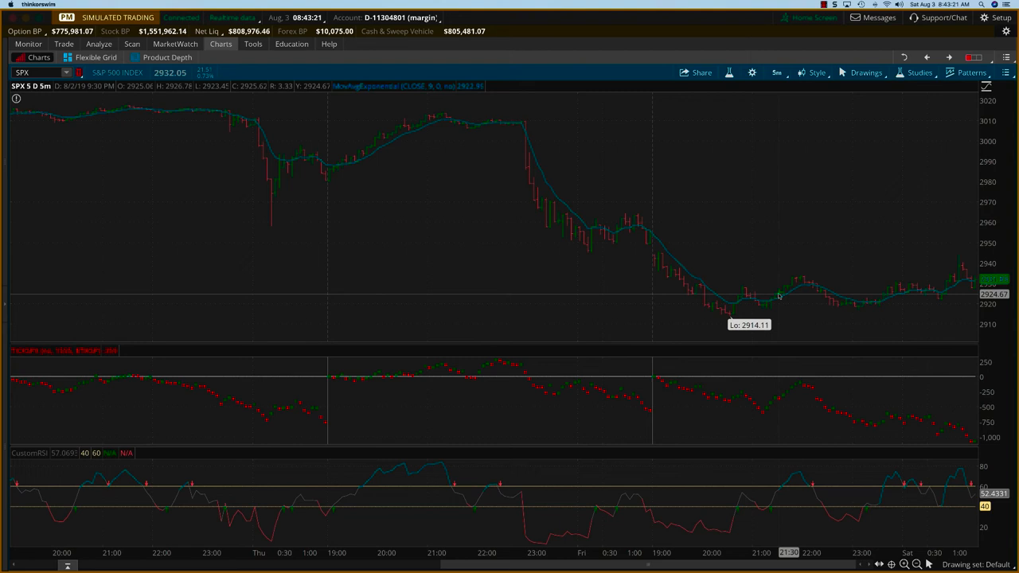
mouse_move(788, 288)
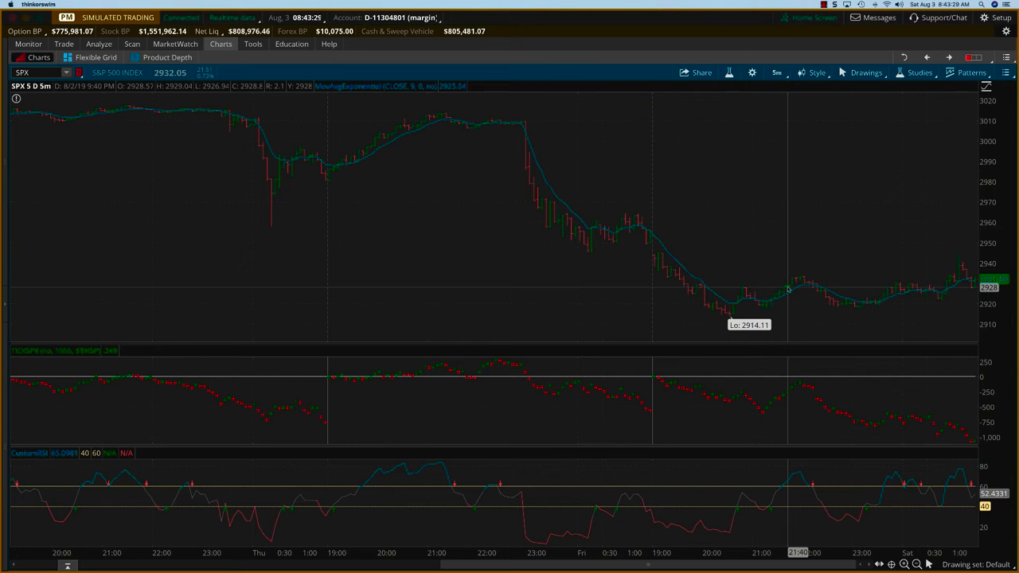
mouse_move(807, 290)
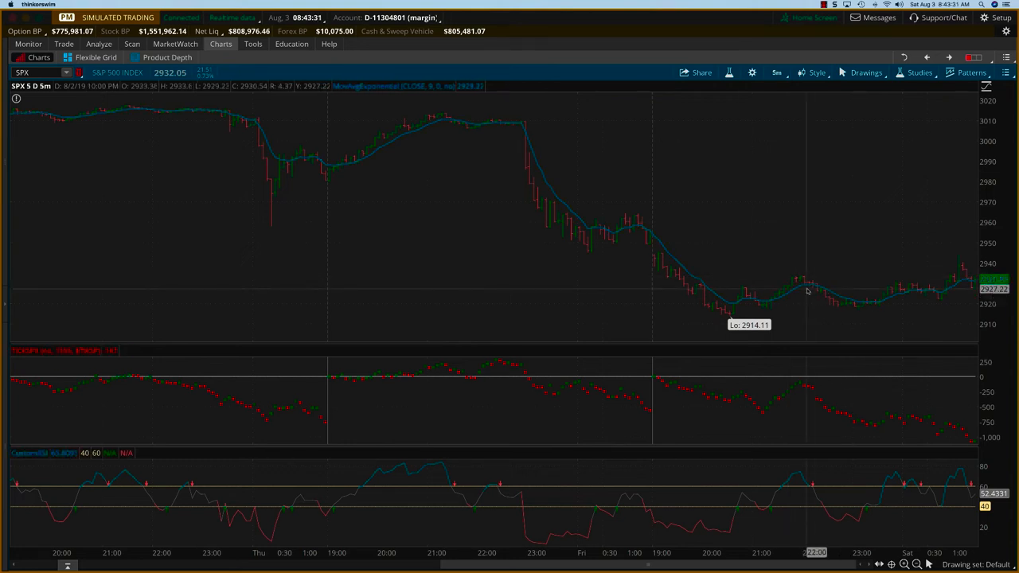
mouse_move(814, 398)
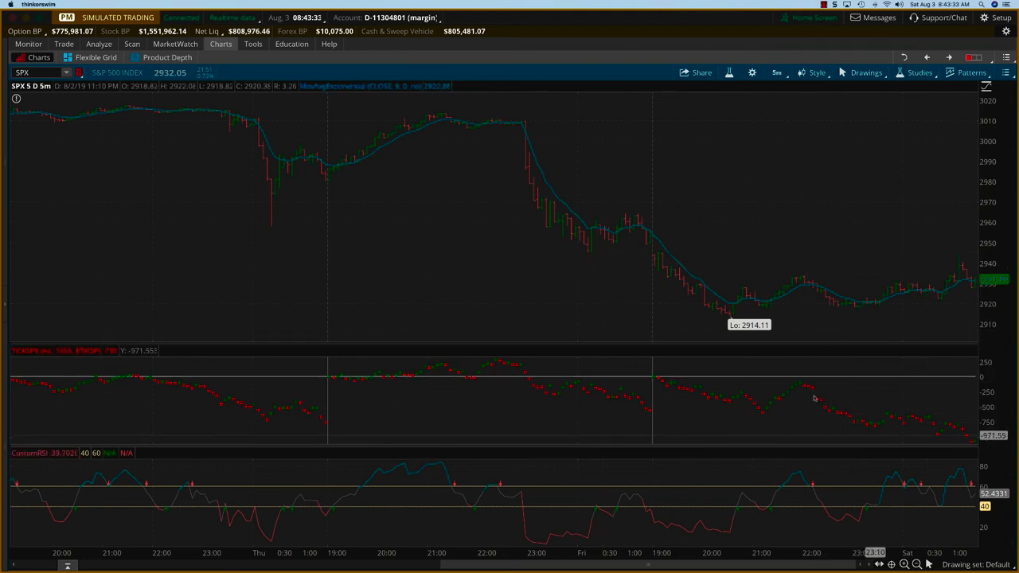
mouse_move(791, 312)
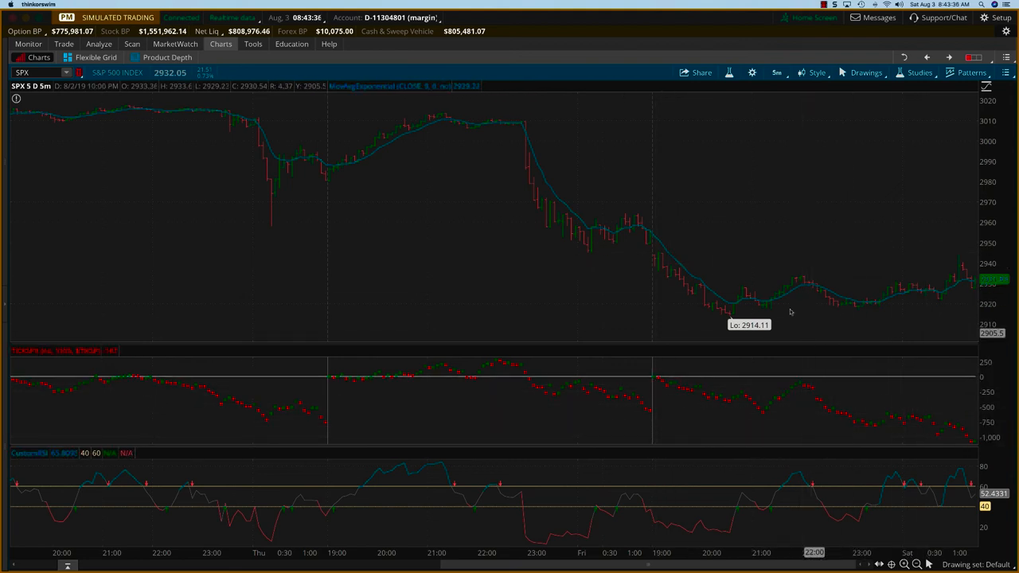
mouse_move(786, 289)
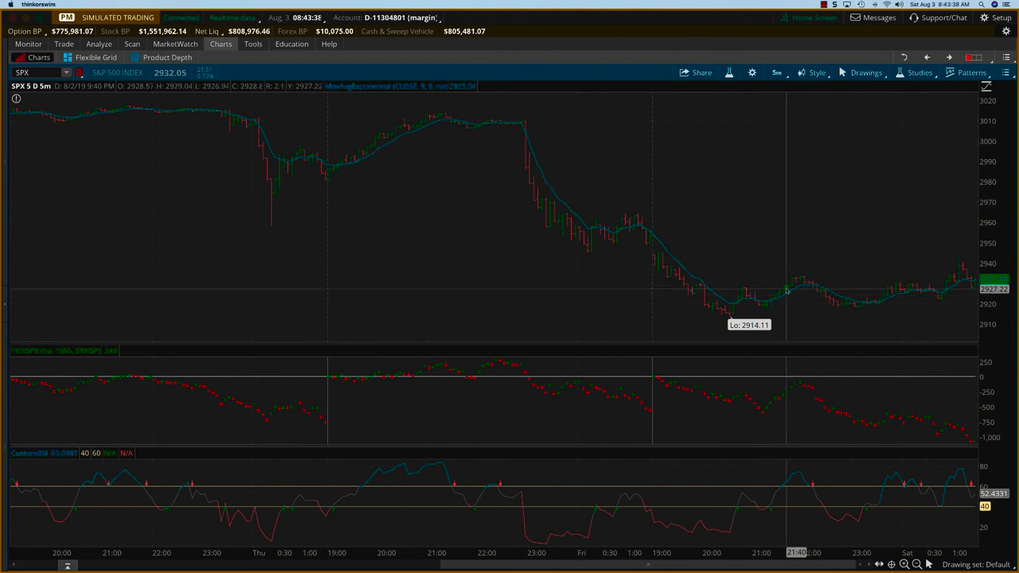
mouse_move(802, 301)
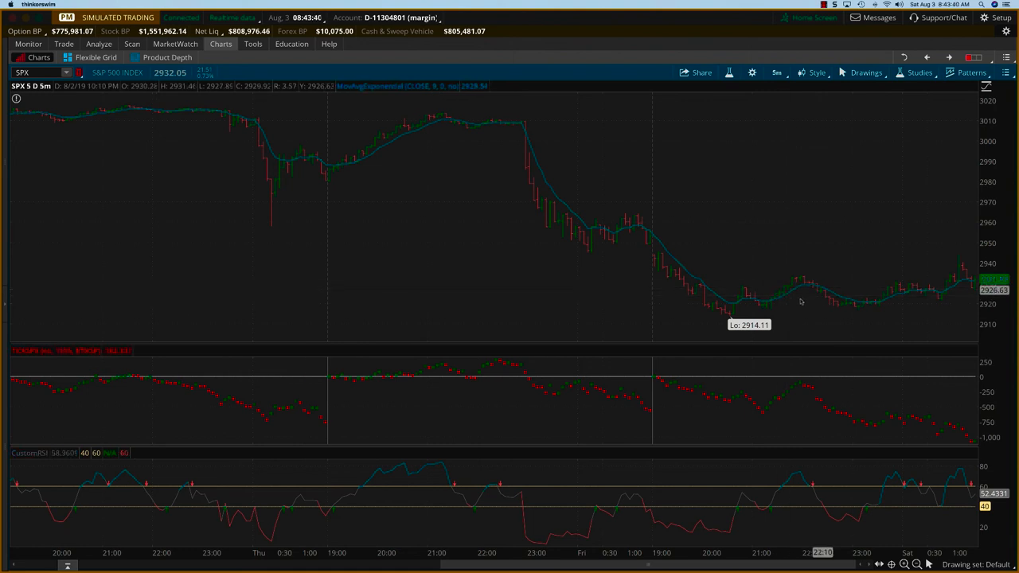
mouse_move(800, 284)
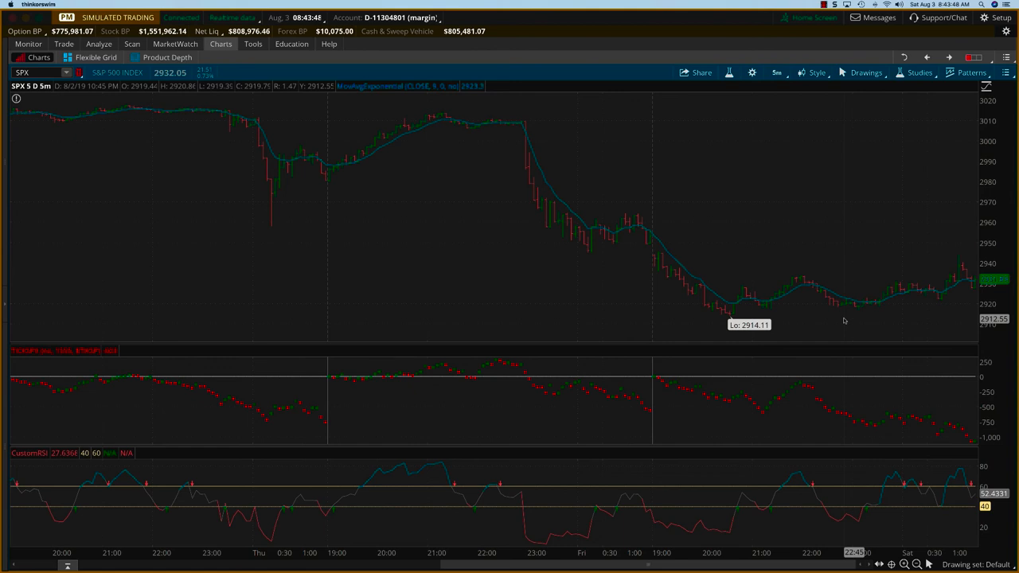
mouse_move(842, 509)
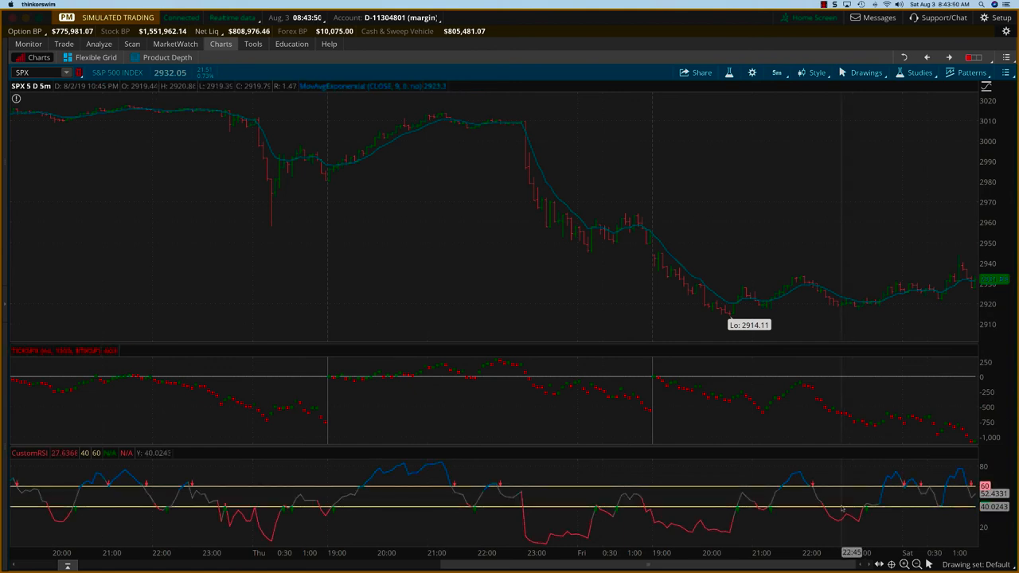